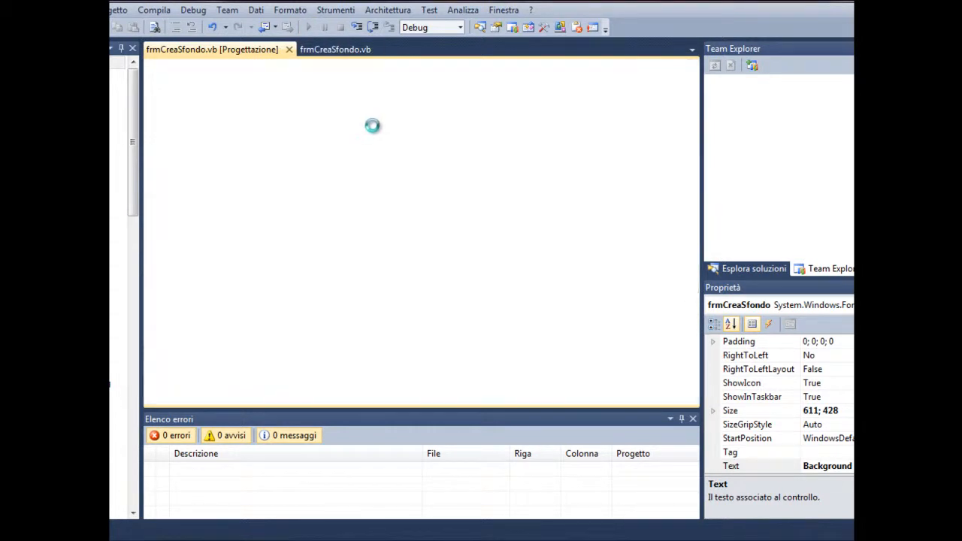
Step: Launch the Background Maker form and choose blue as Colore 1
{"action": "left_click", "coordinate": [308, 27]}
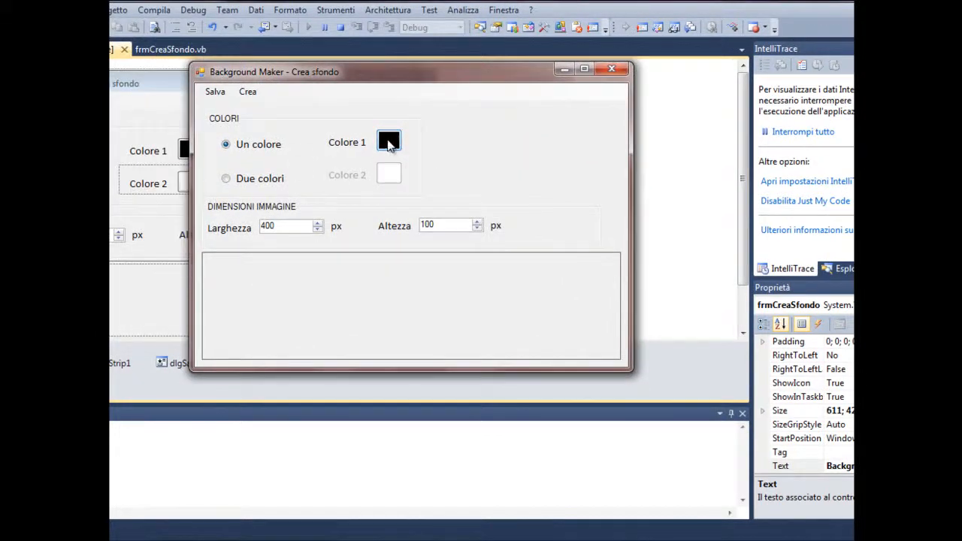
{"action": "left_click", "coordinate": [387, 141]}
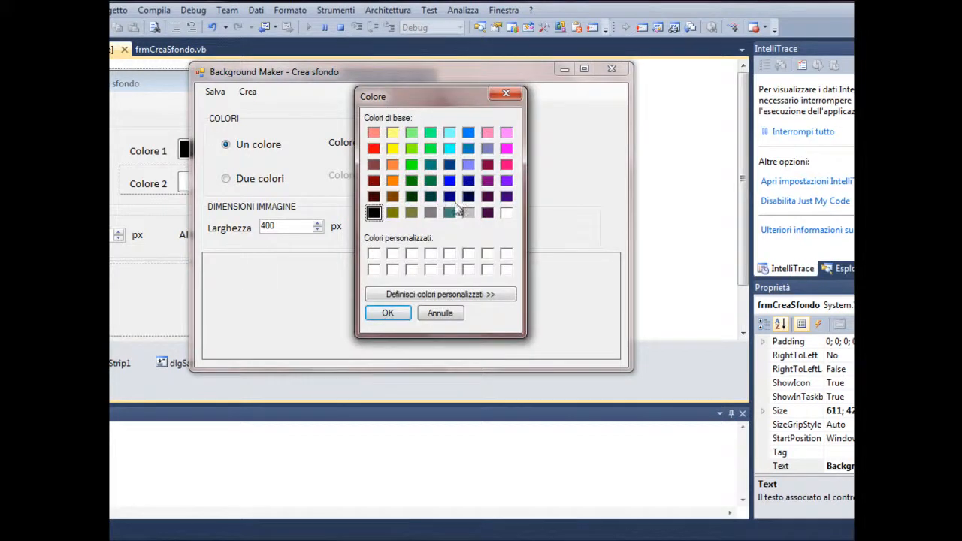
{"action": "left_click", "coordinate": [450, 181]}
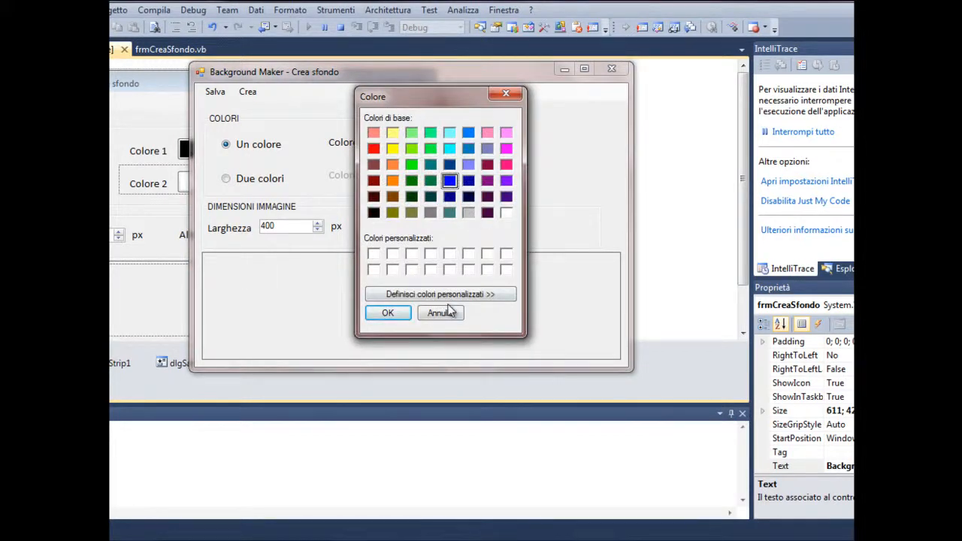
{"action": "left_click", "coordinate": [388, 313]}
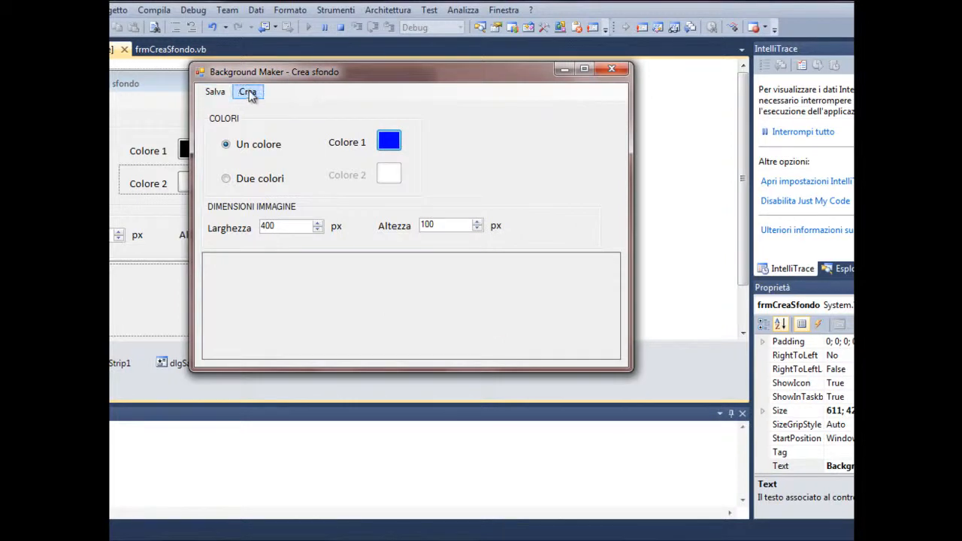
Step: Generate the solid blue image at 200 by 150 and adjust the form window around the preview
{"action": "left_click", "coordinate": [247, 91]}
{"action": "type", "text": "150"}
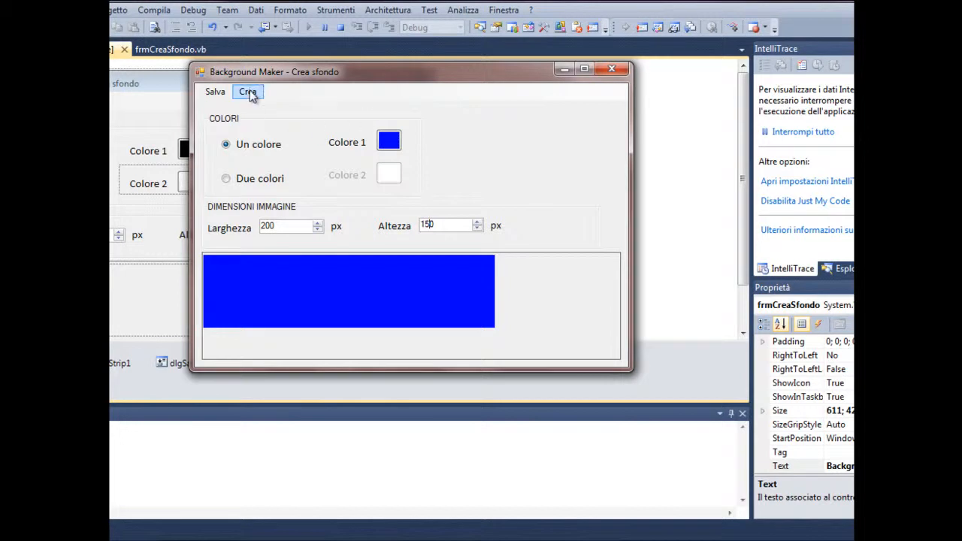
{"action": "left_click", "coordinate": [246, 91]}
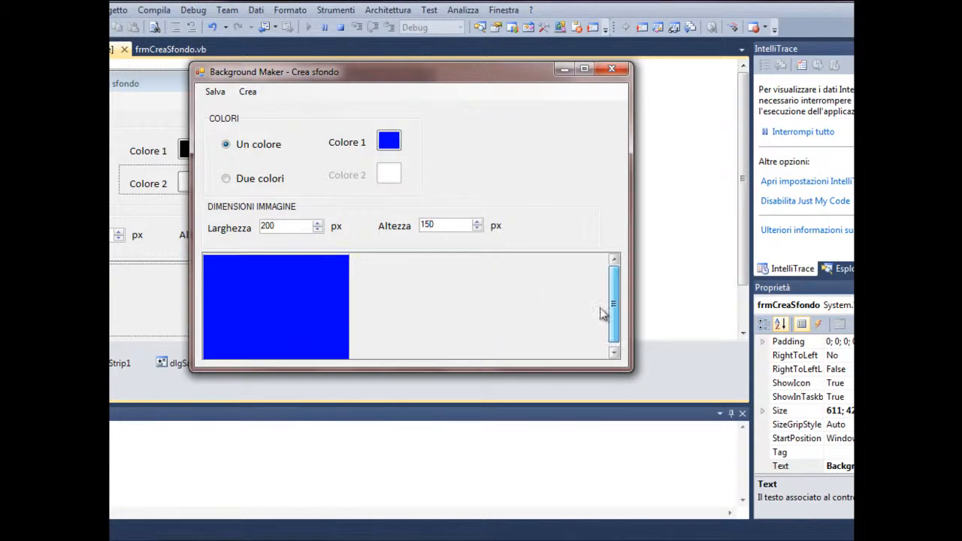
{"action": "left_click_drag", "start_coordinate": [629, 370], "coordinate": [656, 412]}
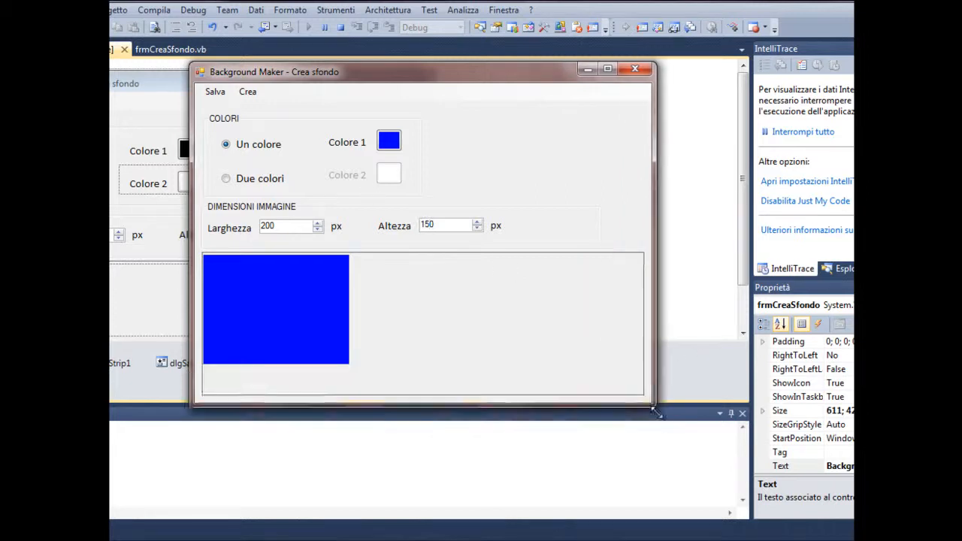
{"action": "left_click_drag", "start_coordinate": [654, 409], "coordinate": [619, 408]}
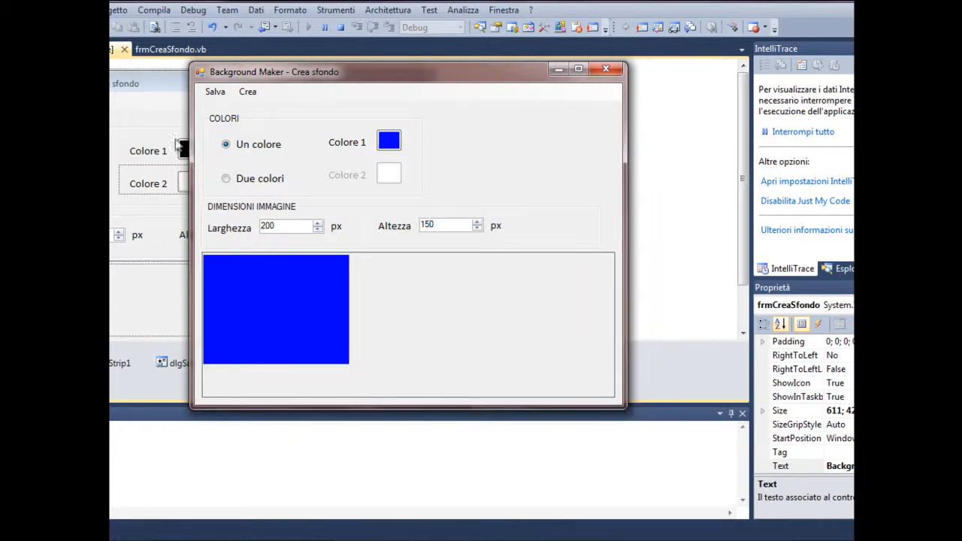
Step: Switch to Due colori mode with black as the second colour
{"action": "left_click", "coordinate": [225, 177]}
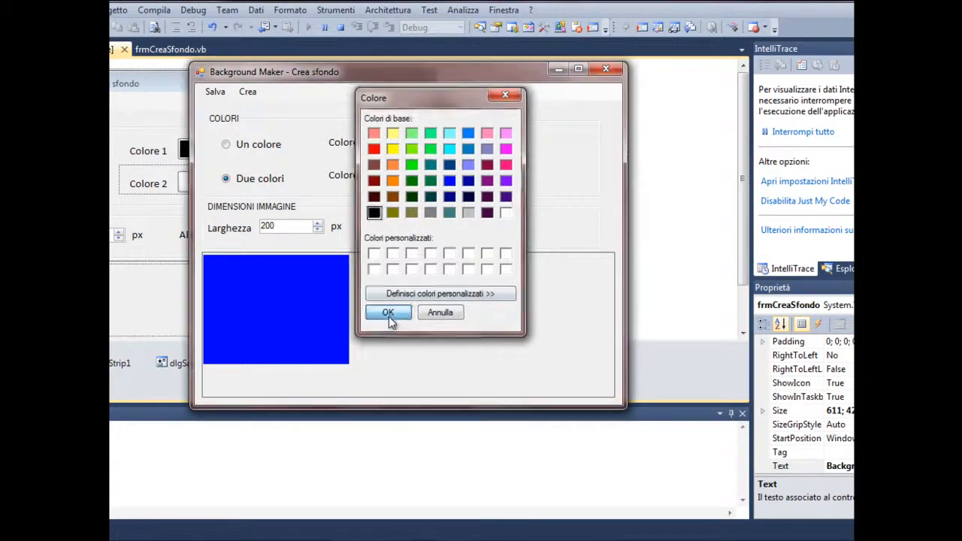
{"action": "left_click", "coordinate": [388, 312]}
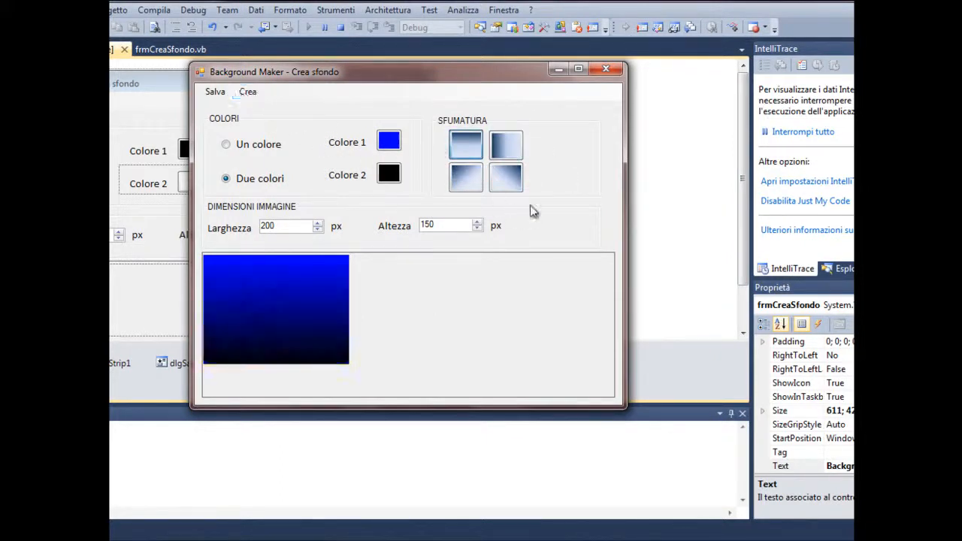
Step: Try the Sfumatura directions and settle on the diagonal blue-to-black gradient
{"action": "left_click", "coordinate": [505, 145]}
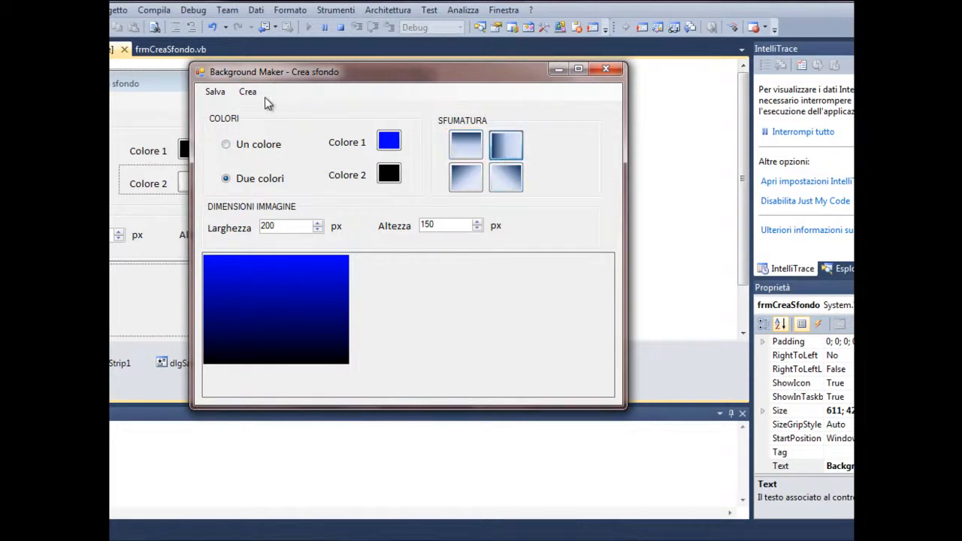
{"action": "left_click", "coordinate": [466, 177]}
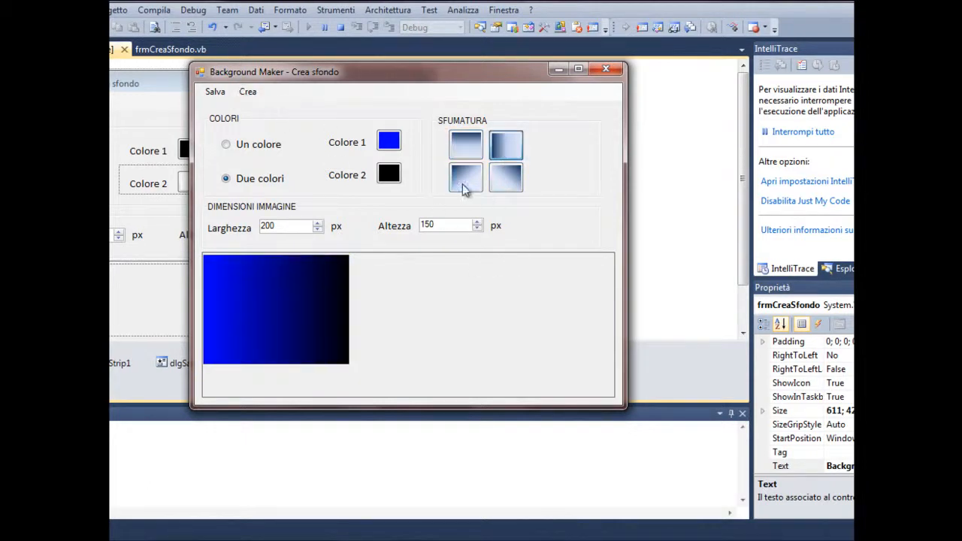
{"action": "left_click", "coordinate": [466, 178]}
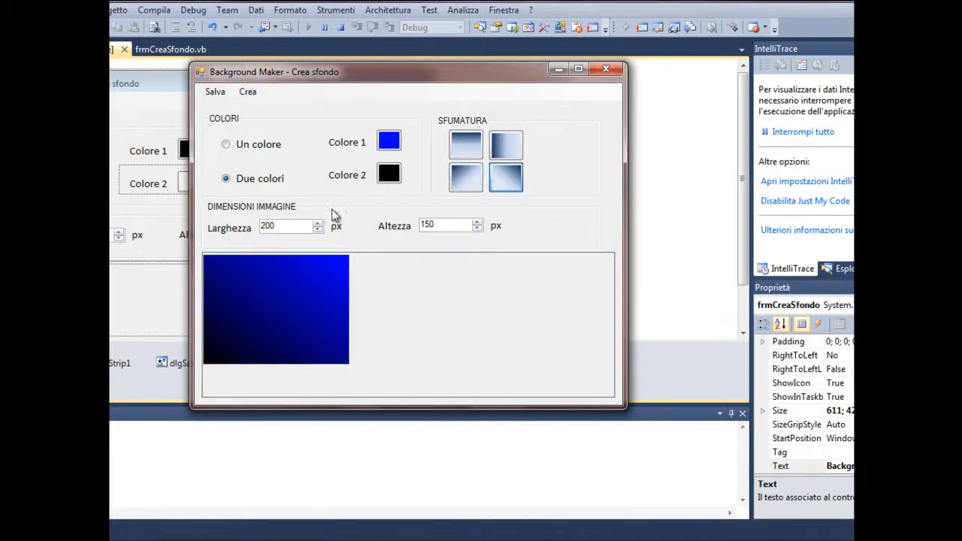
{"action": "left_click", "coordinate": [247, 92]}
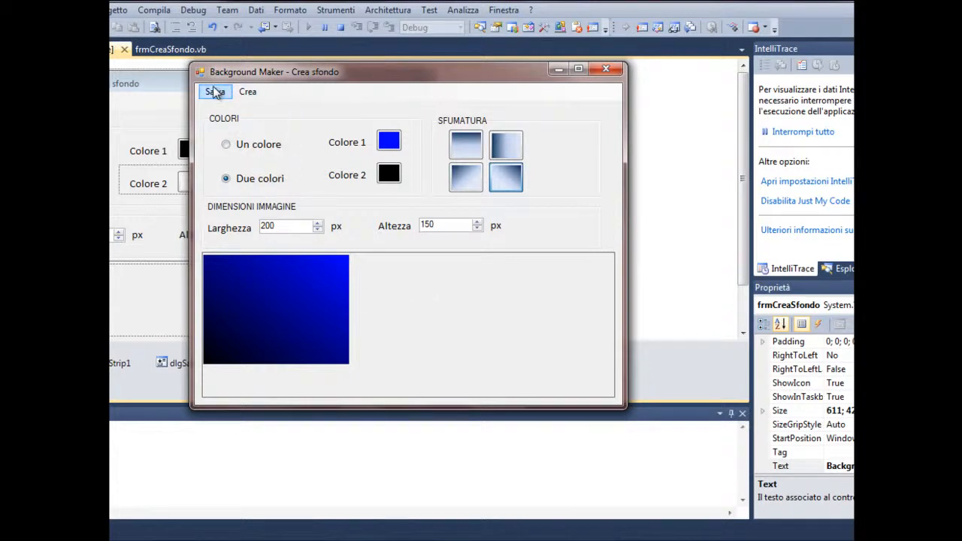
Step: Save the gradient image to the Desktop as image1.png in PNG format
{"action": "left_click", "coordinate": [216, 92]}
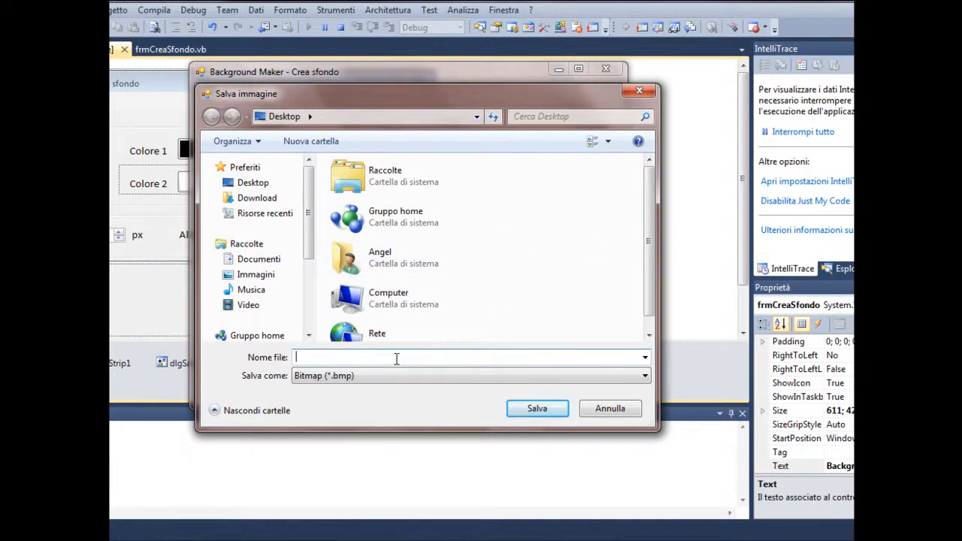
{"action": "type", "text": "i"}
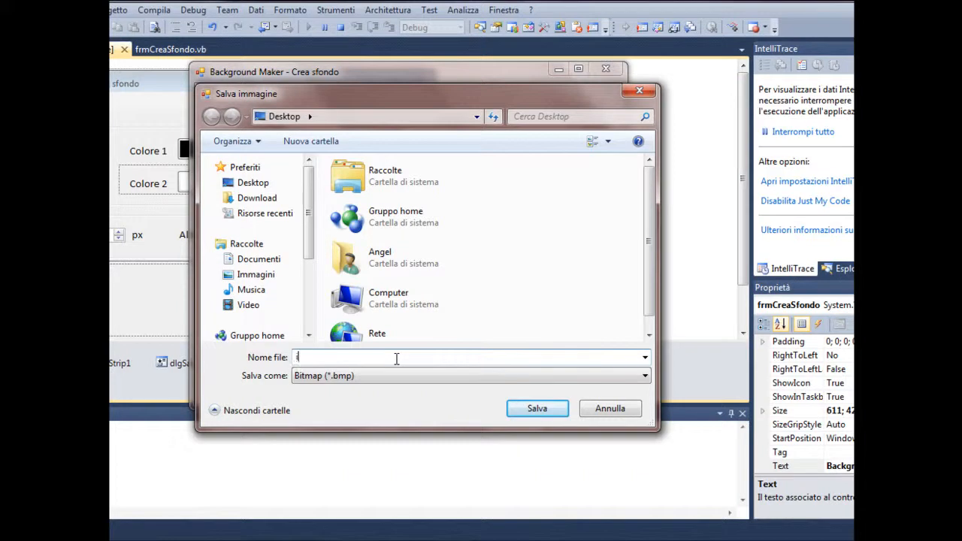
{"action": "type", "text": "image1"}
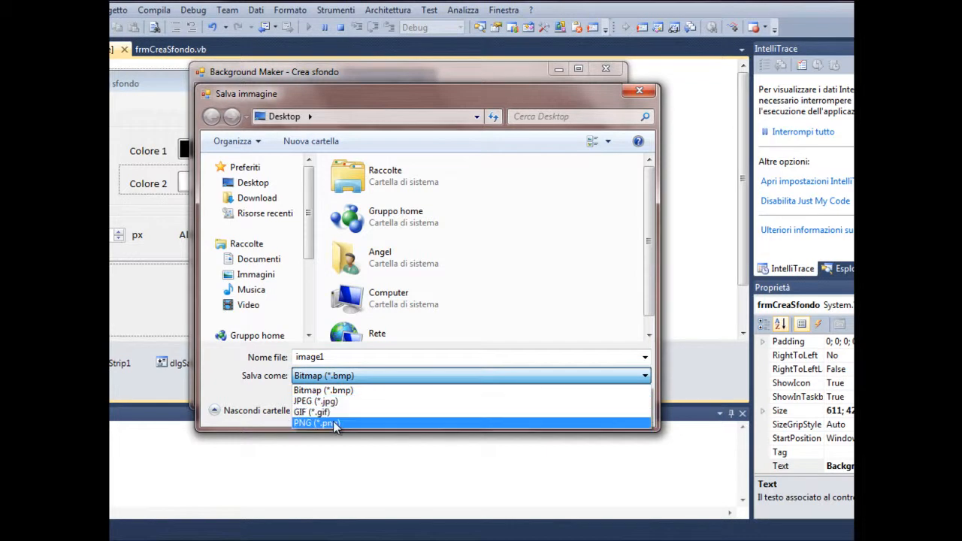
{"action": "left_click", "coordinate": [313, 424]}
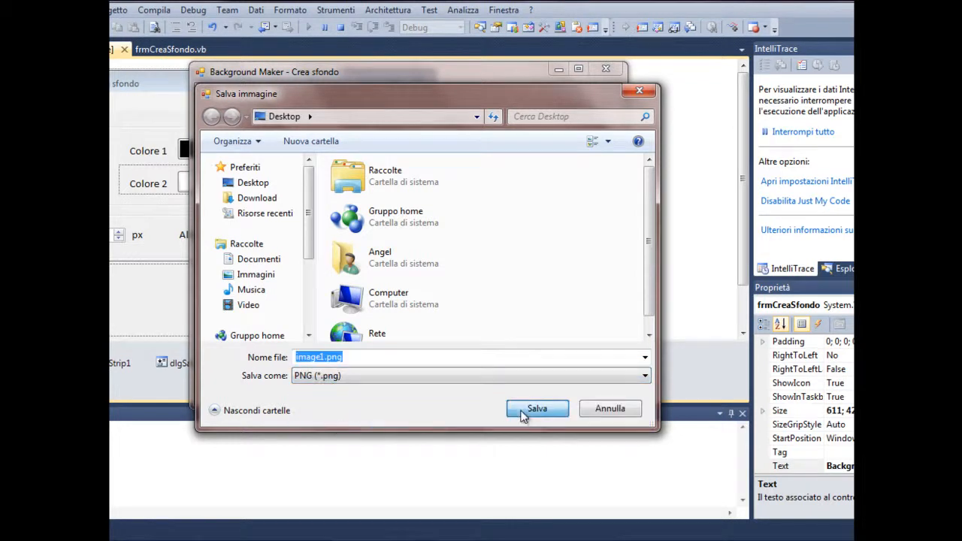
{"action": "left_click", "coordinate": [536, 409]}
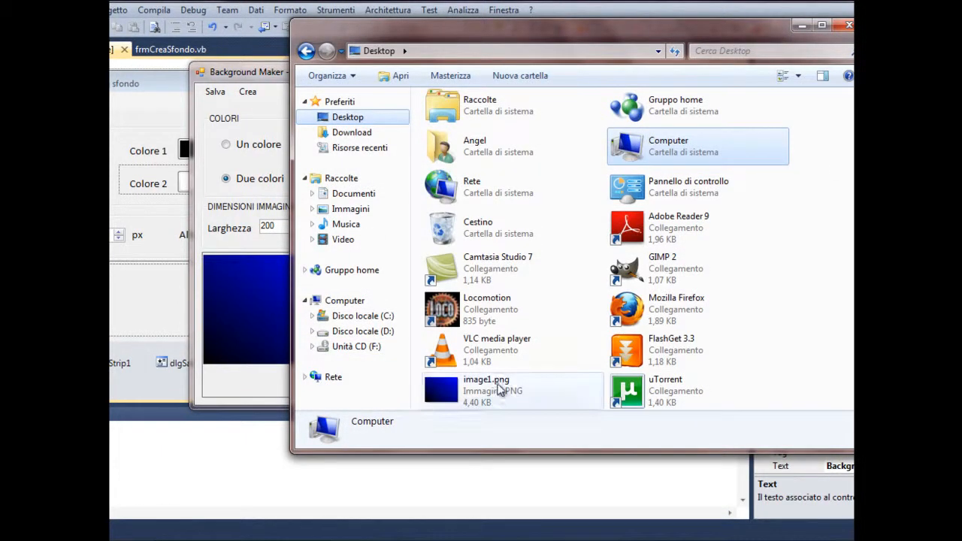
Step: Select image1.png on the Desktop to read its 200×150 PNG details and open it
{"action": "left_click", "coordinate": [487, 388]}
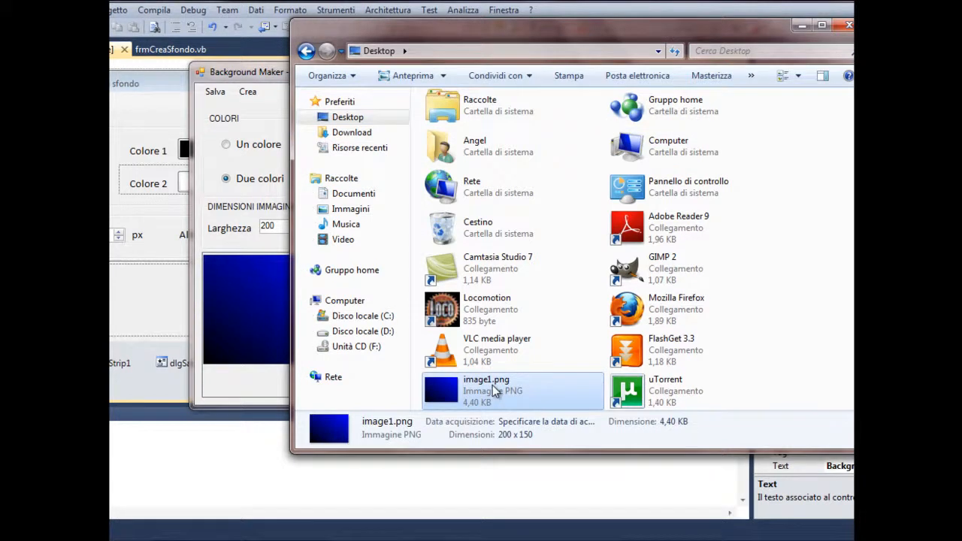
{"action": "right_click", "coordinate": [486, 389]}
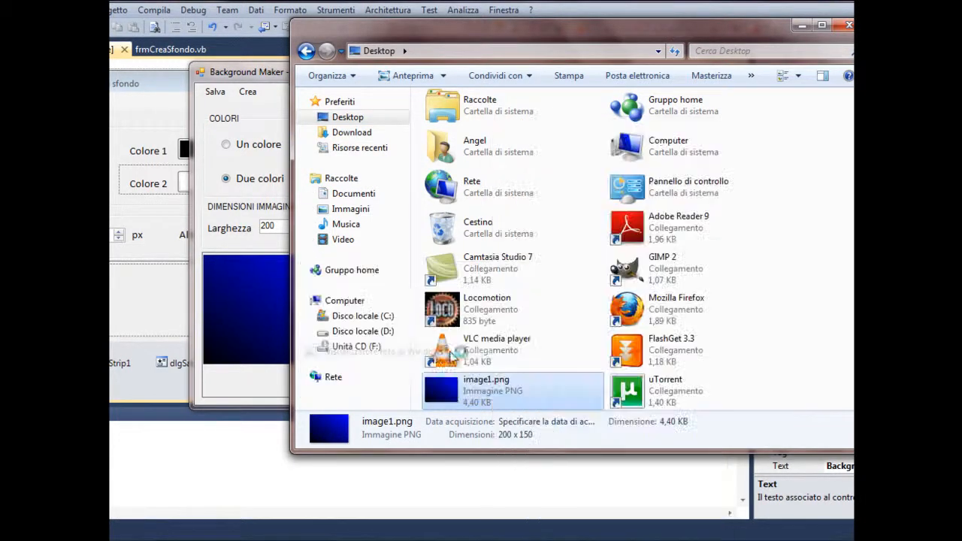
{"action": "double_click", "coordinate": [485, 391]}
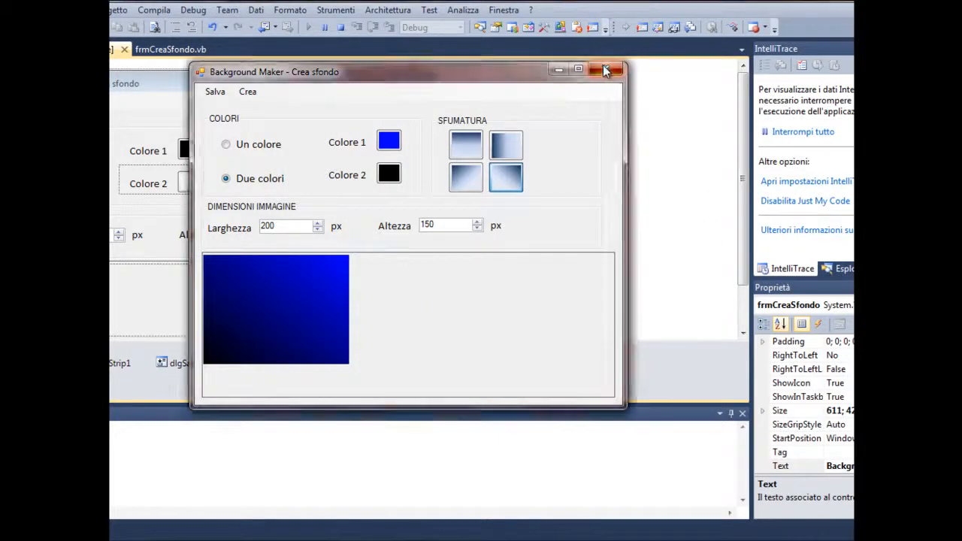
Step: Close the running form and return to the frmCreaSfondo.vb code
{"action": "left_click", "coordinate": [606, 71]}
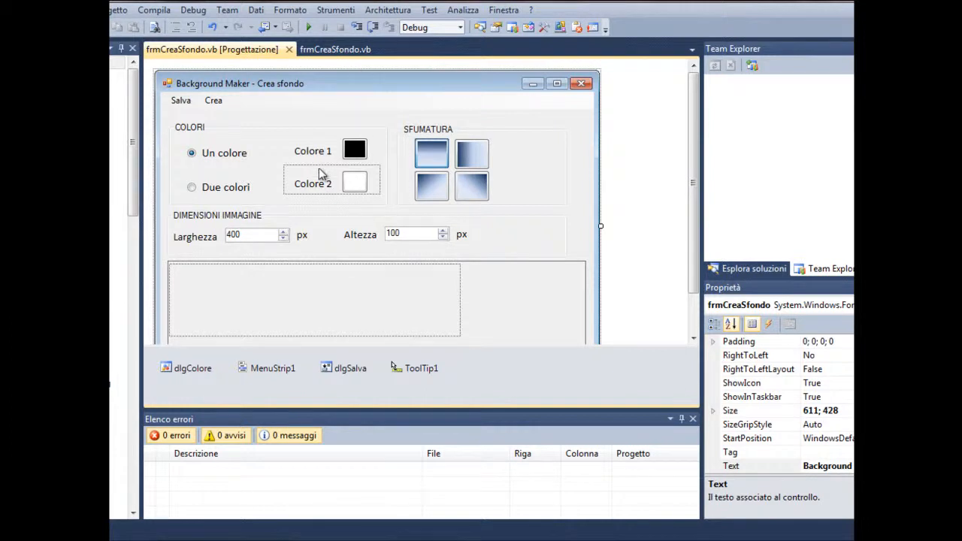
{"action": "left_click", "coordinate": [334, 48]}
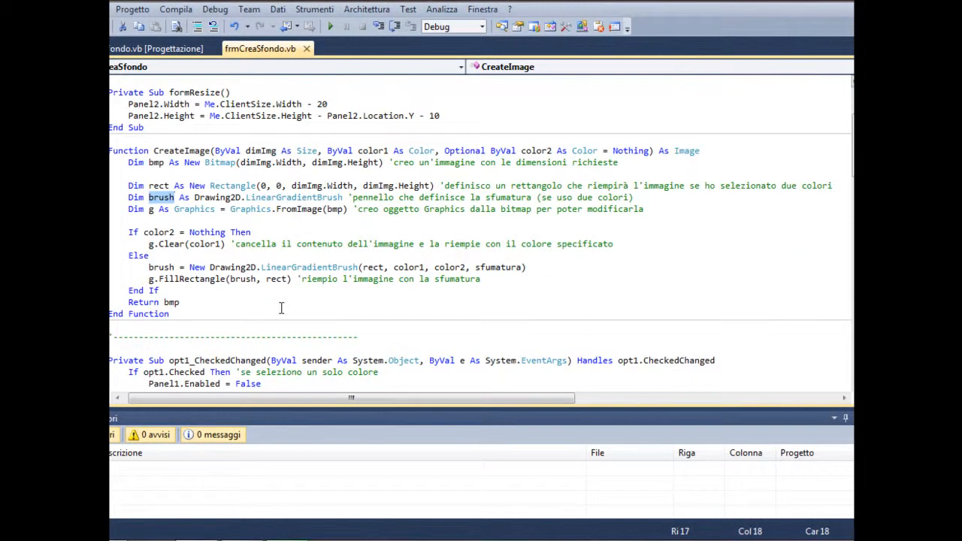
{"action": "scroll", "scroll_direction": "down", "scroll_amount": 3}
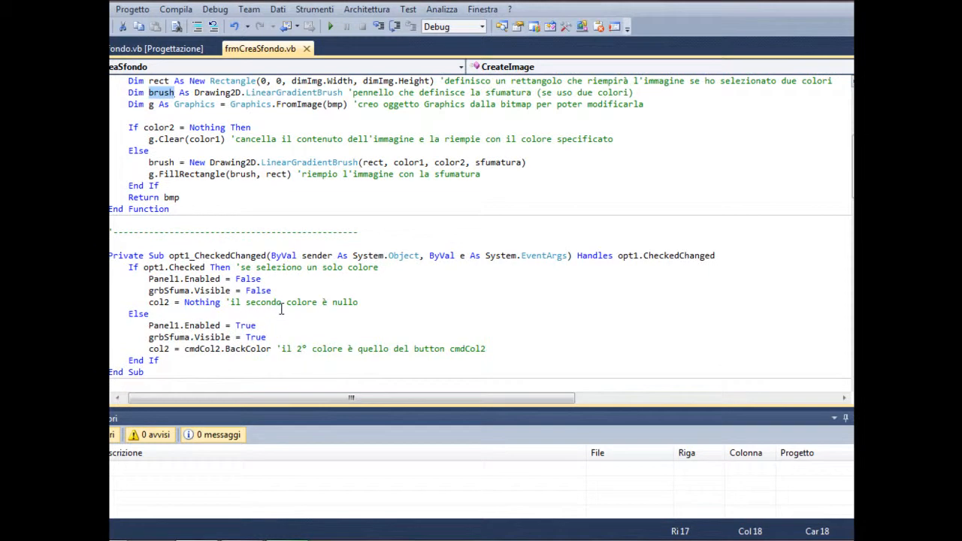
{"action": "scroll", "scroll_direction": "down", "scroll_amount": 3}
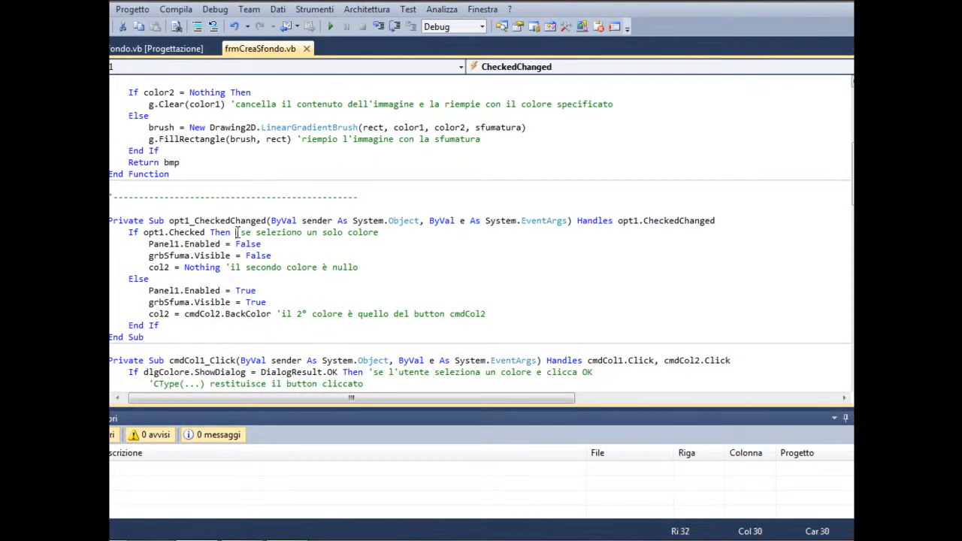
Step: Comment that Panel1 holds the second-colour button and grbSfuma the gradient options
{"action": "left_click_drag", "start_coordinate": [238, 232], "coordinate": [376, 232]}
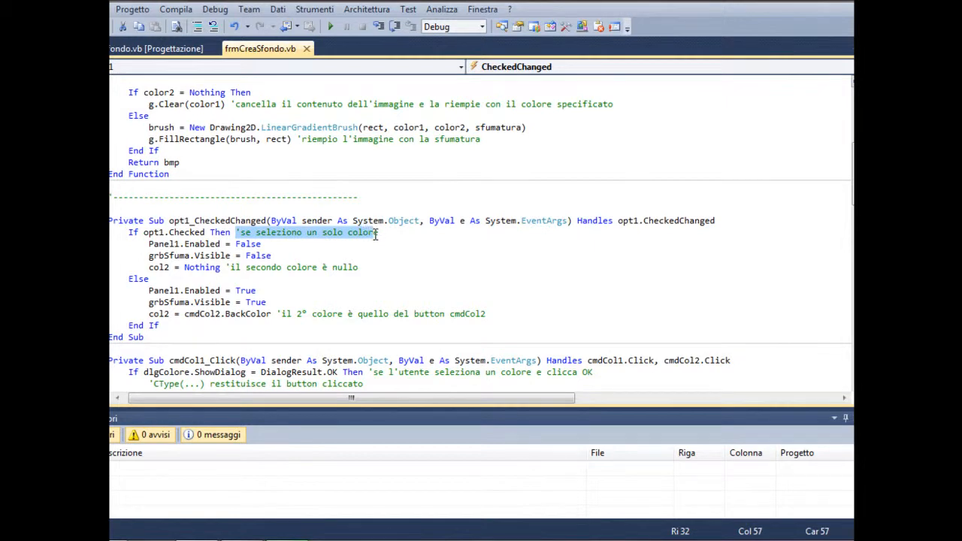
{"action": "mouse_move", "coordinate": [261, 360]}
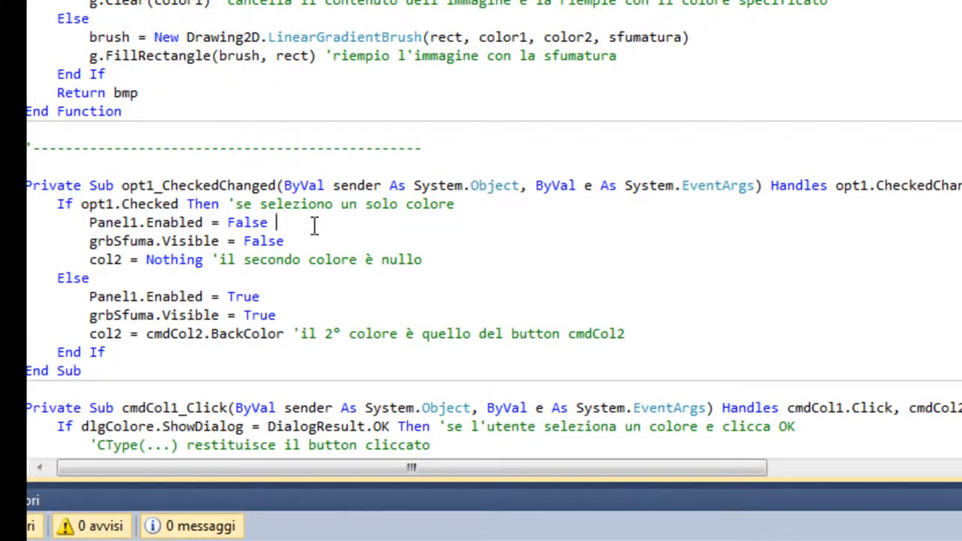
{"action": "type", "text": "'que"}
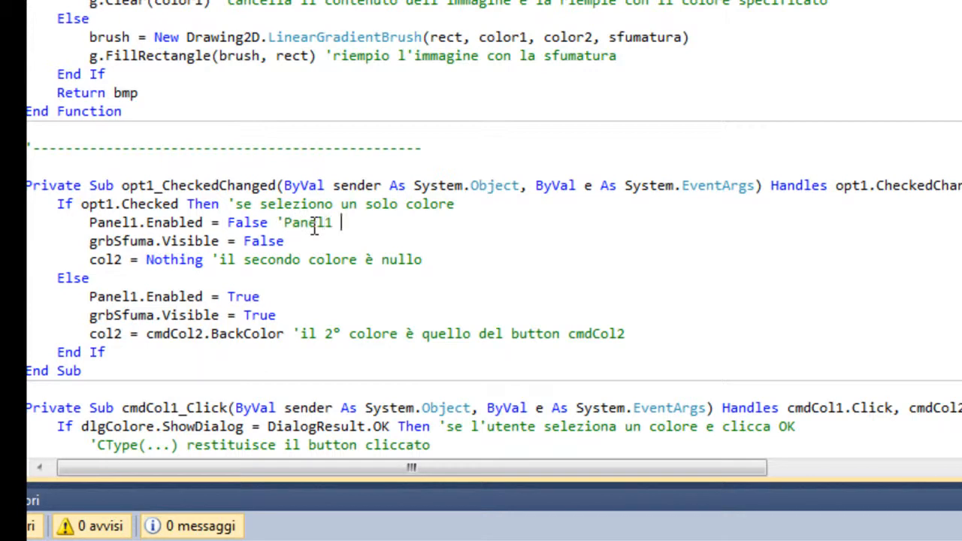
{"action": "type", "text": "contiene il button con il sen"}
{"action": "left_click", "coordinate": [213, 241]}
{"action": "type", "text": " '"}
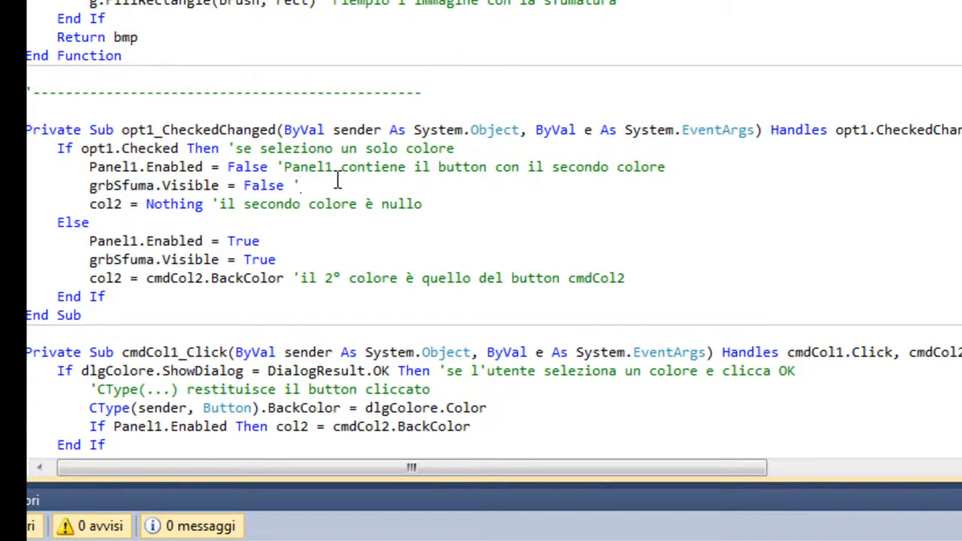
{"action": "type", "text": "groupbox con le varie sfumature"}
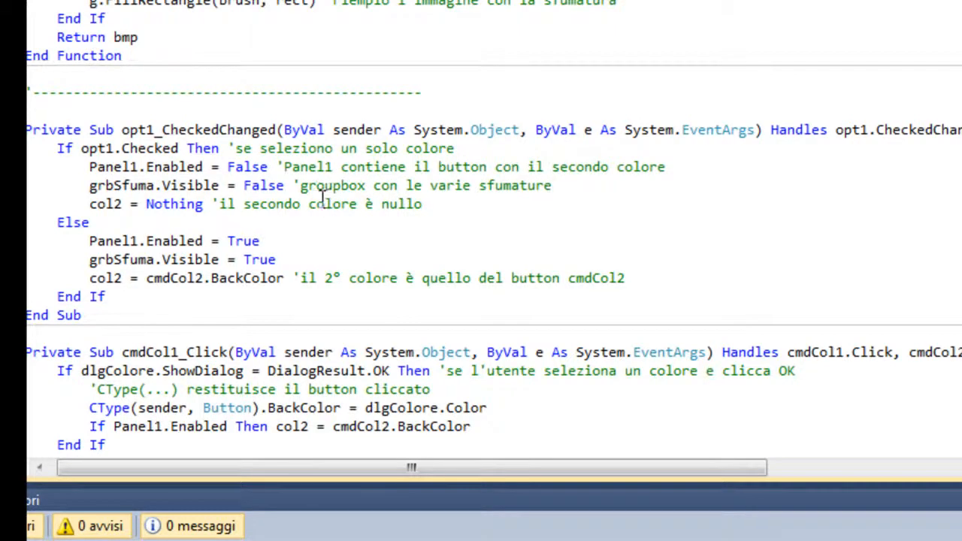
{"action": "scroll", "scroll_direction": "down", "scroll_amount": 3}
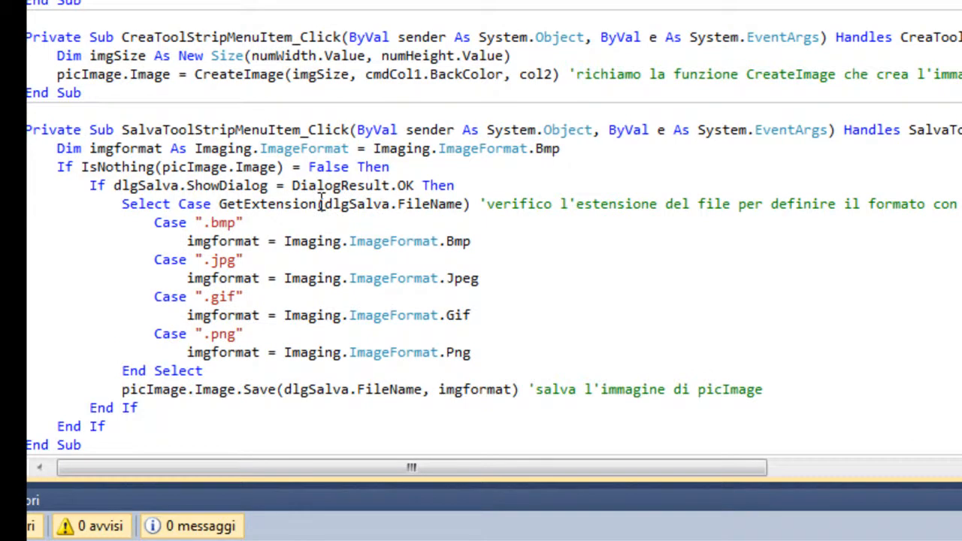
{"action": "scroll", "scroll_direction": "down", "scroll_amount": 3}
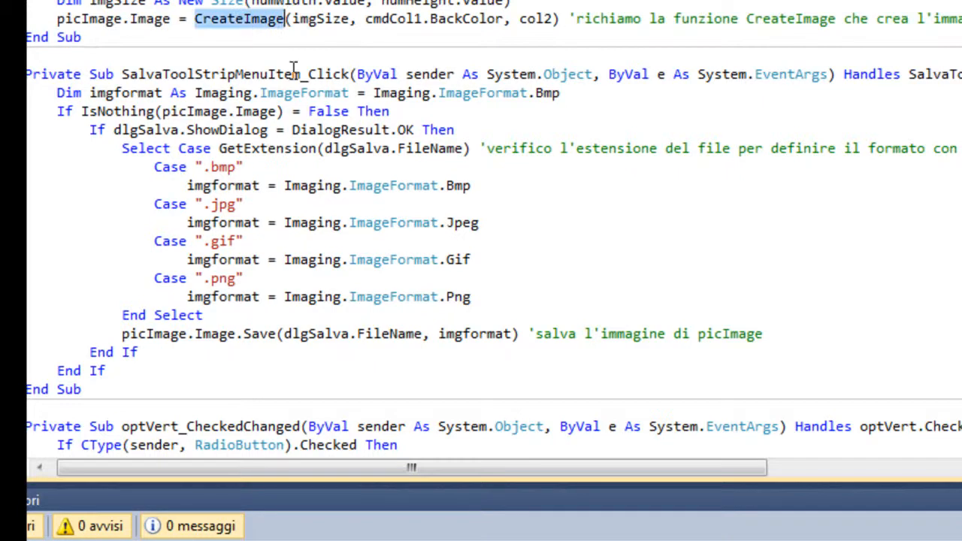
{"action": "mouse_move", "coordinate": [150, 161]}
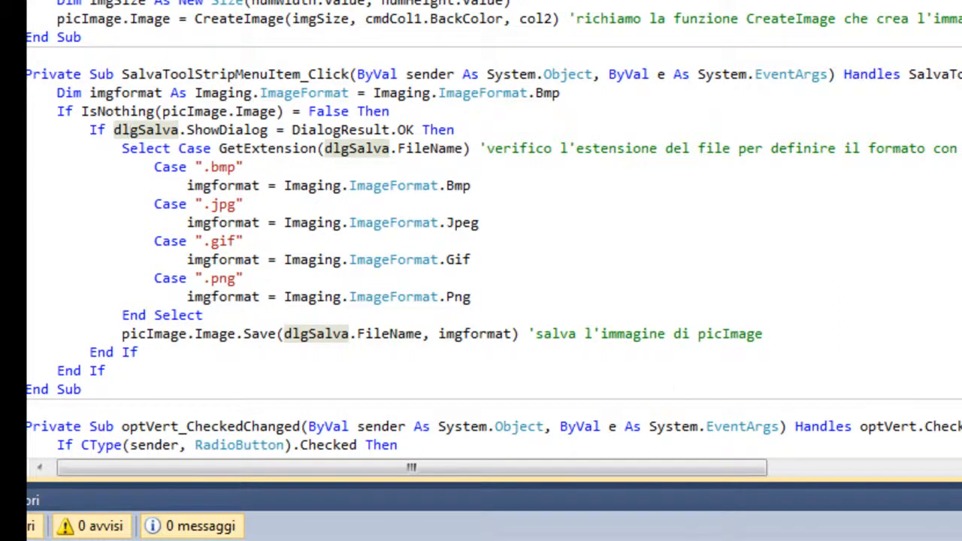
{"action": "scroll", "scroll_direction": "down", "scroll_amount": 3}
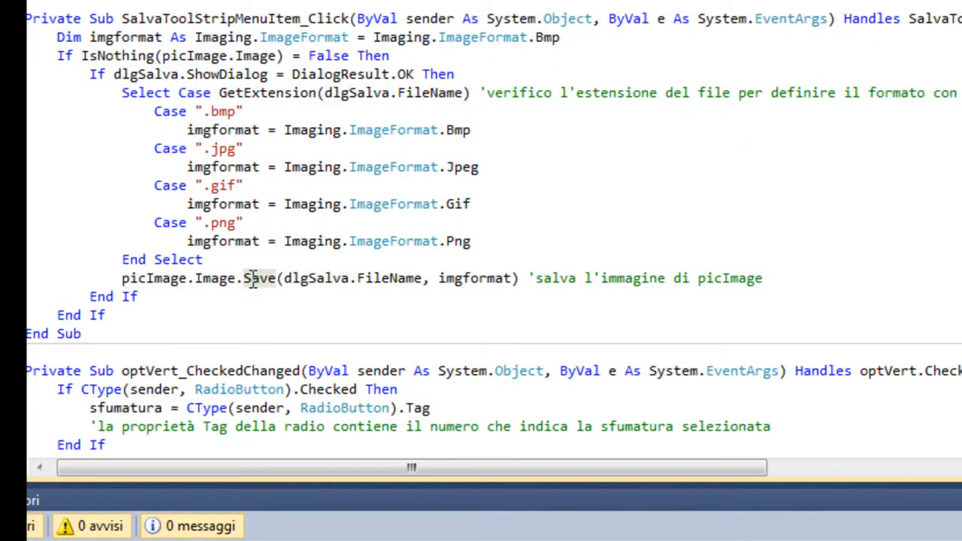
{"action": "left_click_drag", "start_coordinate": [243, 279], "coordinate": [746, 278]}
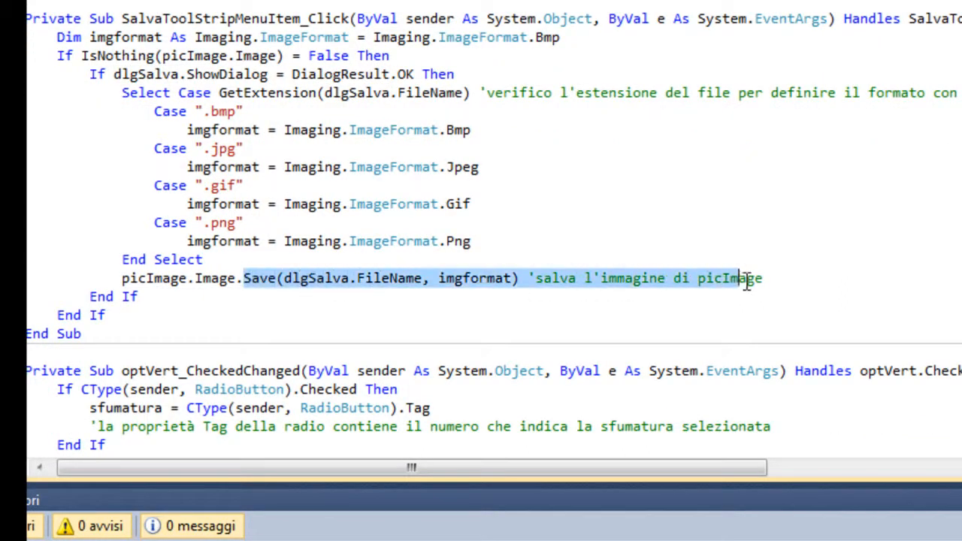
{"action": "scroll", "scroll_direction": "down", "scroll_amount": 3}
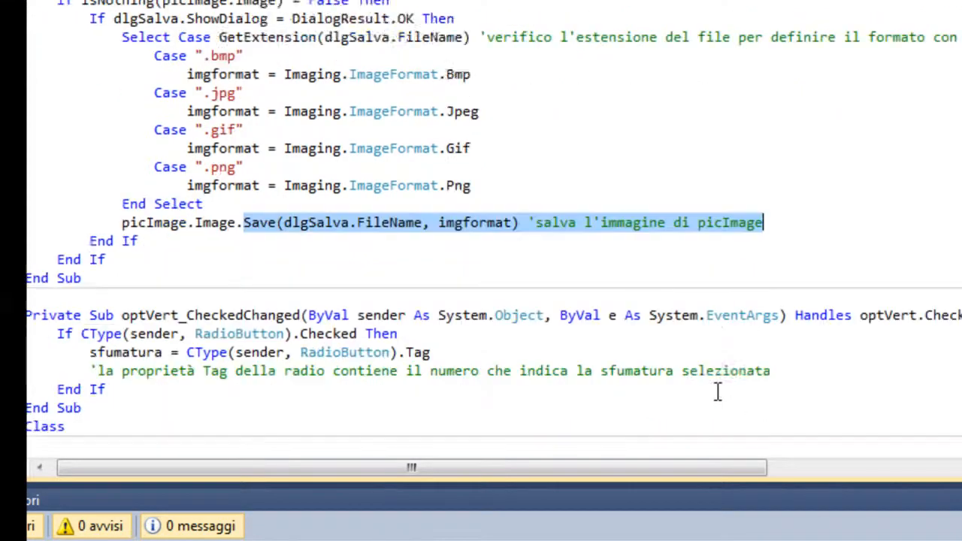
{"action": "scroll", "scroll_direction": "down", "scroll_amount": 3}
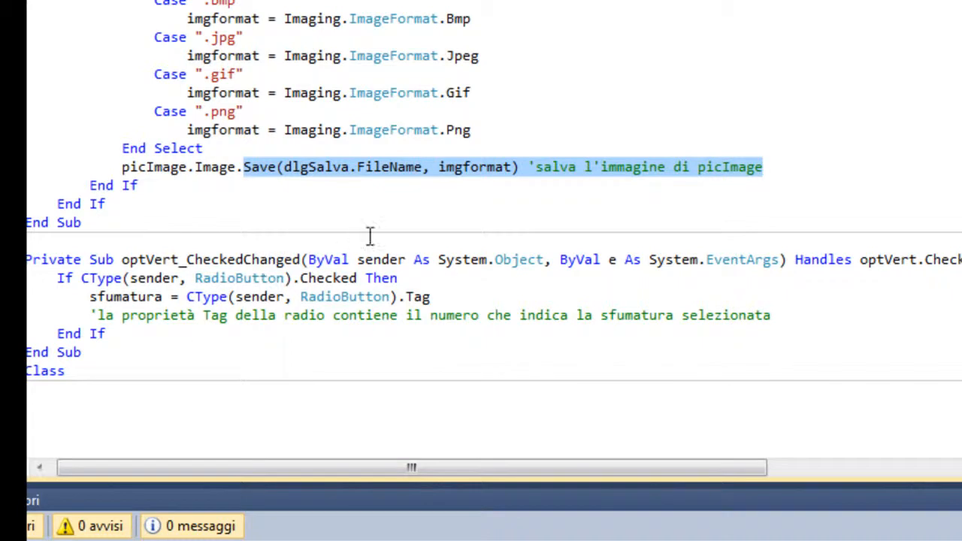
Step: Add the comment 'la sfumatura è anche indicata con un numero' listing the gradient numbers
{"action": "type", "text": "'la"}
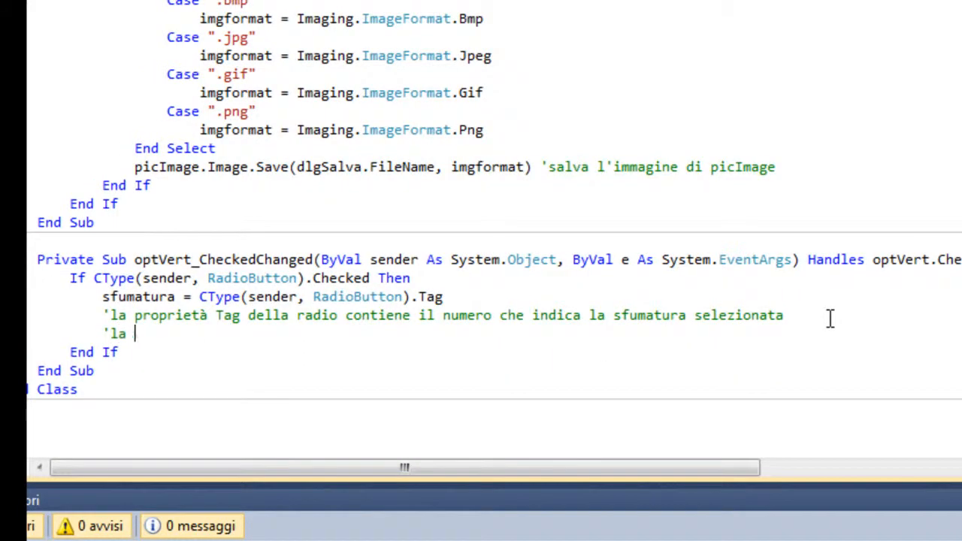
{"action": "type", "text": "sfumat"}
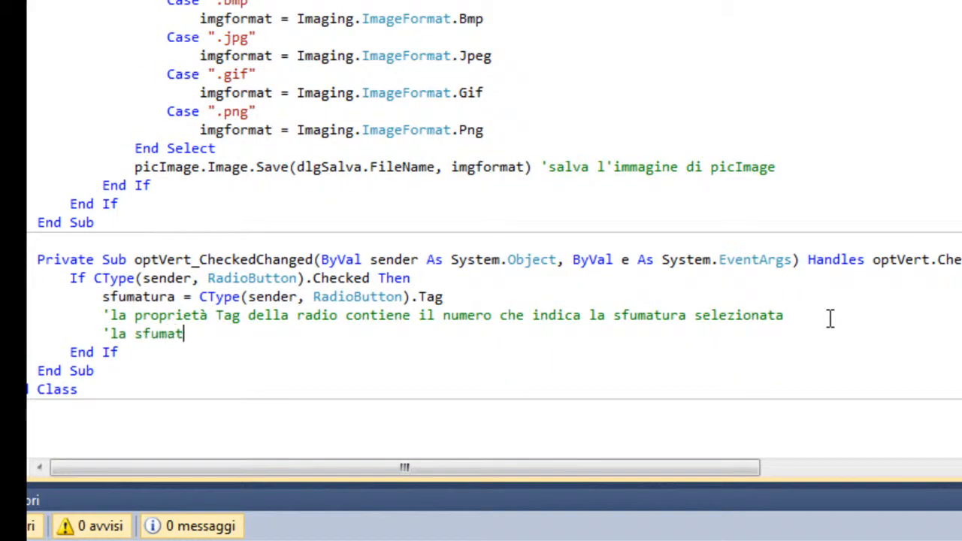
{"action": "type", "text": "ura è anche indicata con un numero 0, 1,2"}
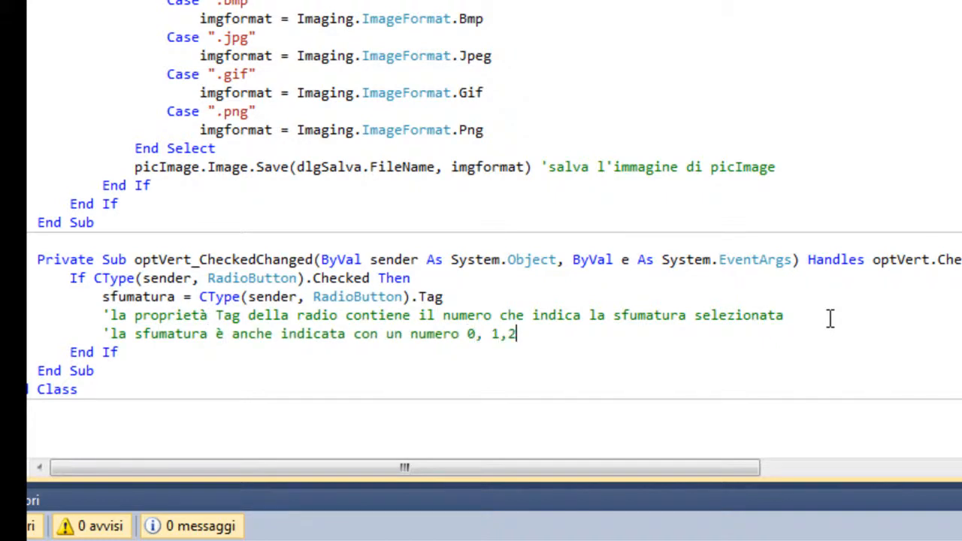
{"action": "type", "text": ",3"}
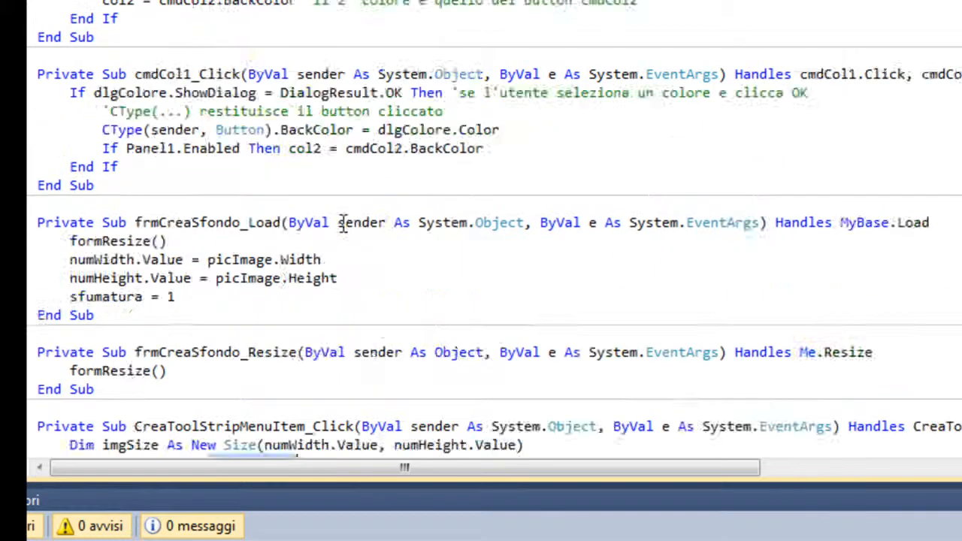
{"action": "scroll", "scroll_direction": "down", "scroll_amount": 3}
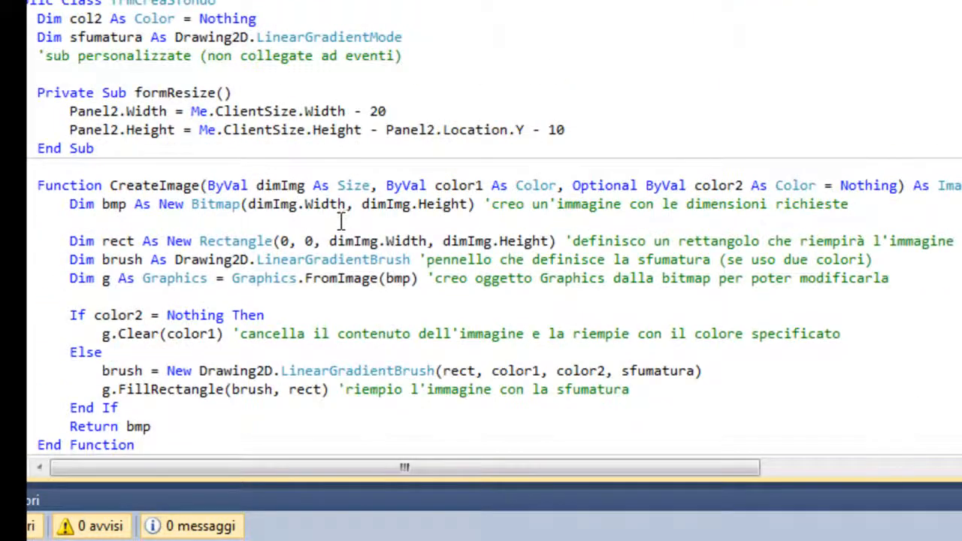
{"action": "scroll", "scroll_direction": "down", "scroll_amount": 3}
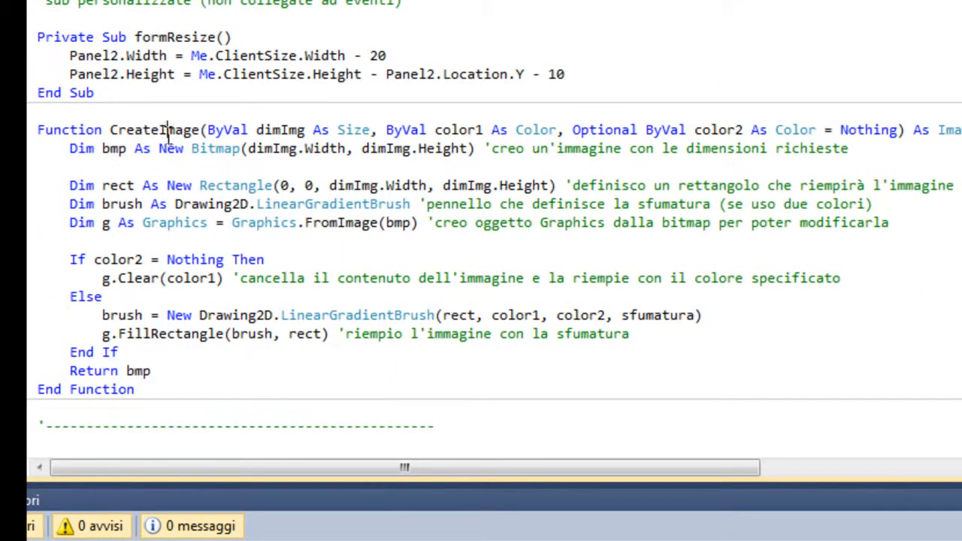
{"action": "double_click", "coordinate": [155, 130]}
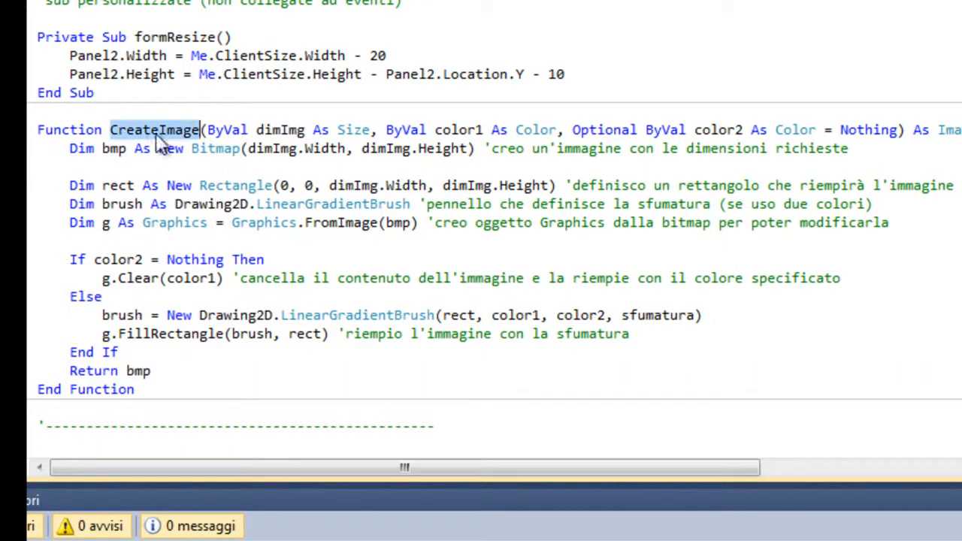
{"action": "mouse_move", "coordinate": [242, 168]}
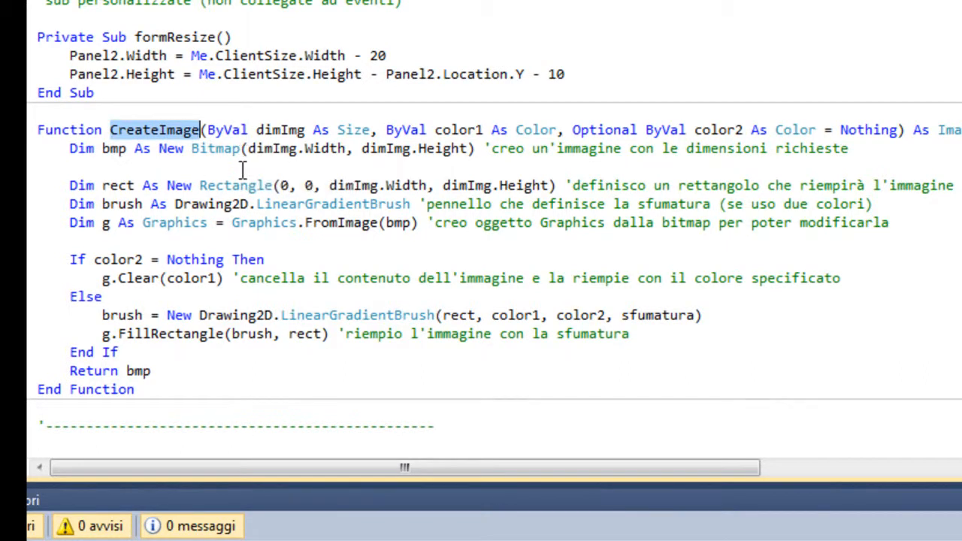
{"action": "mouse_move", "coordinate": [825, 161]}
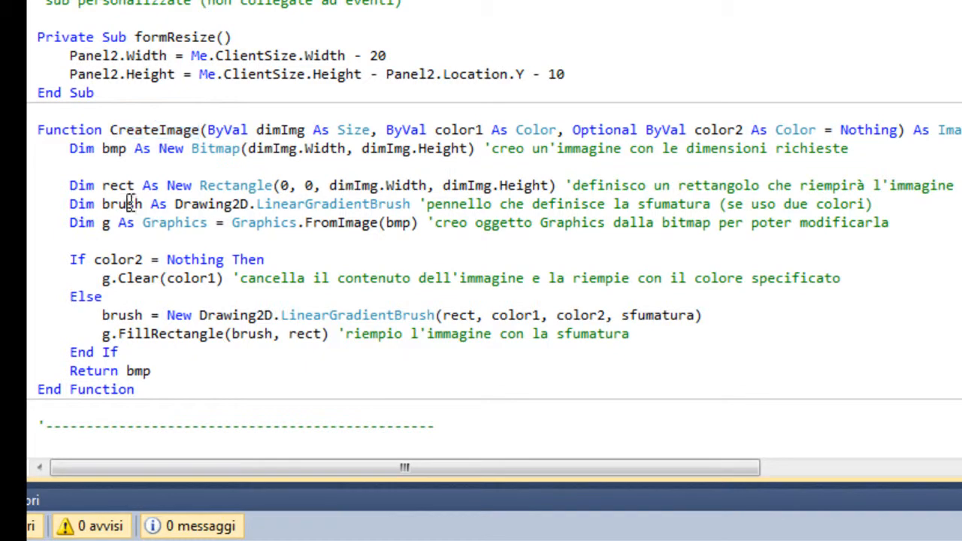
{"action": "double_click", "coordinate": [457, 204]}
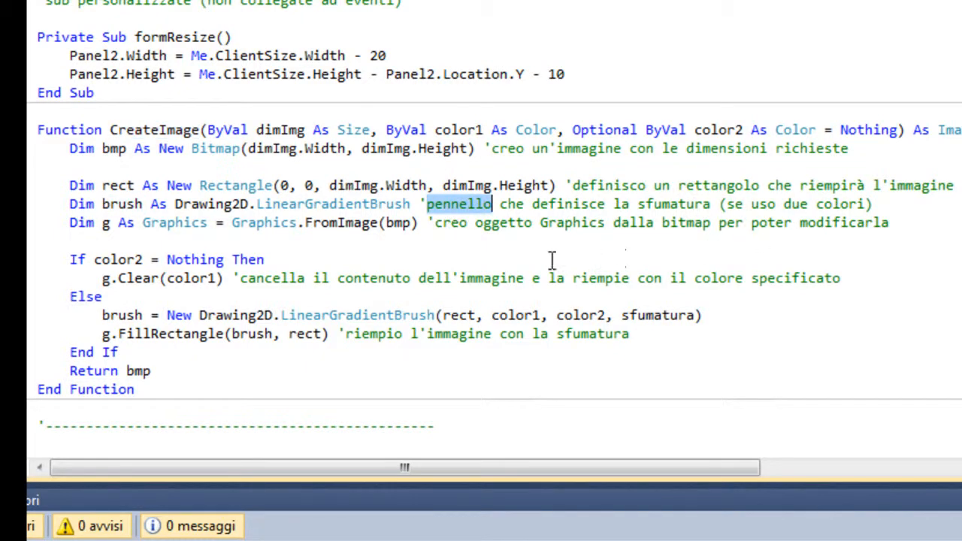
{"action": "mouse_move", "coordinate": [264, 222]}
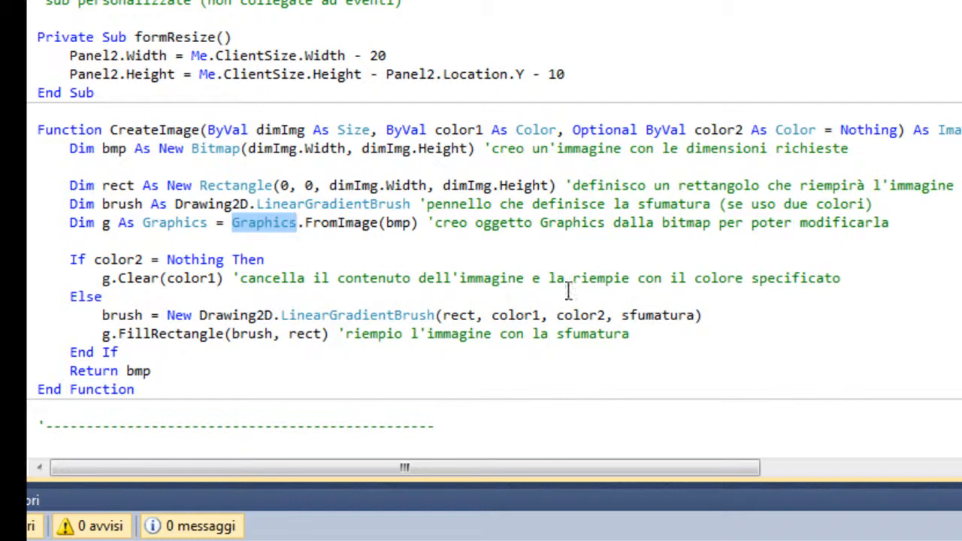
{"action": "mouse_move", "coordinate": [602, 292]}
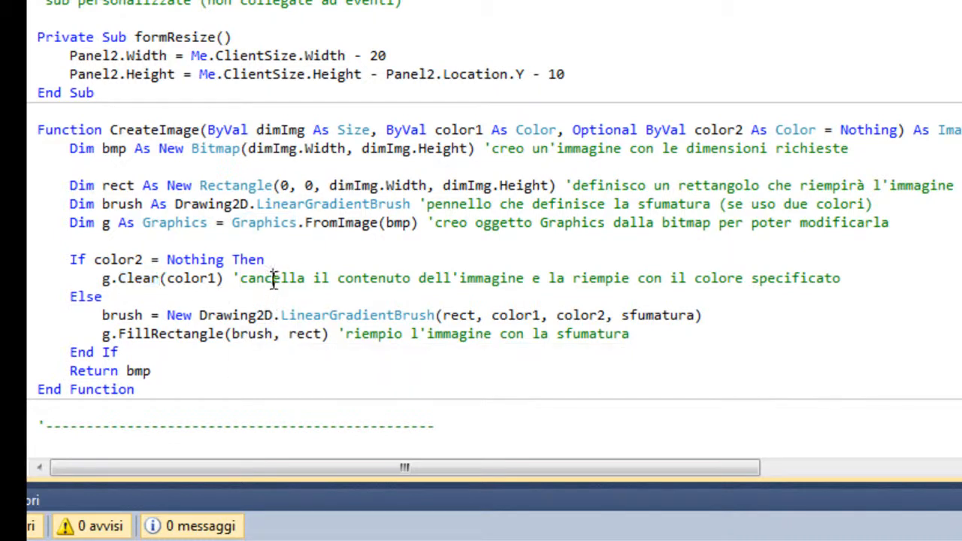
{"action": "double_click", "coordinate": [271, 278]}
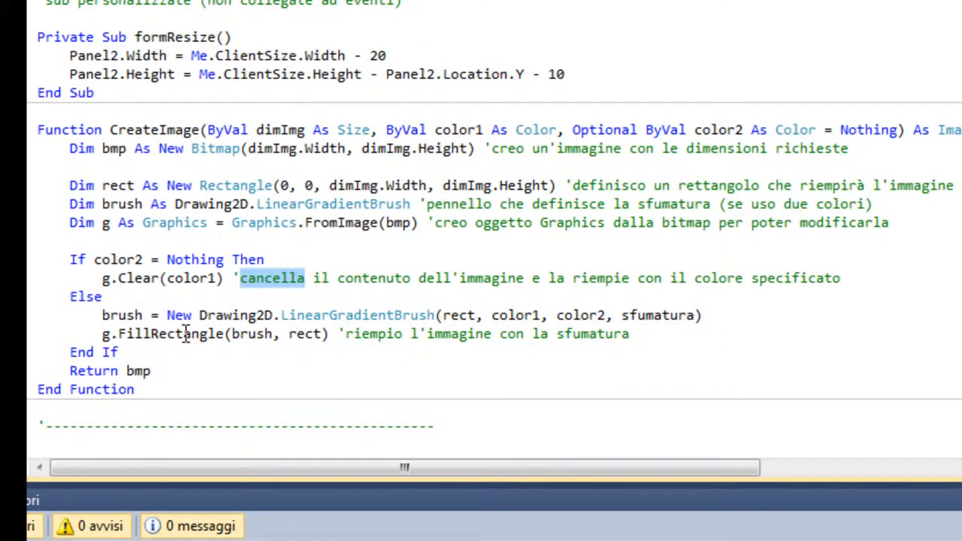
{"action": "double_click", "coordinate": [171, 334]}
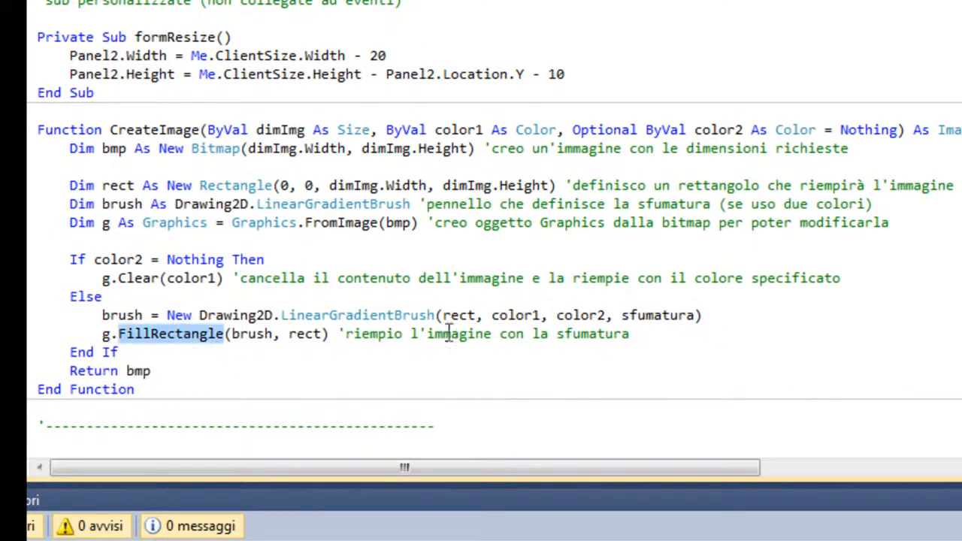